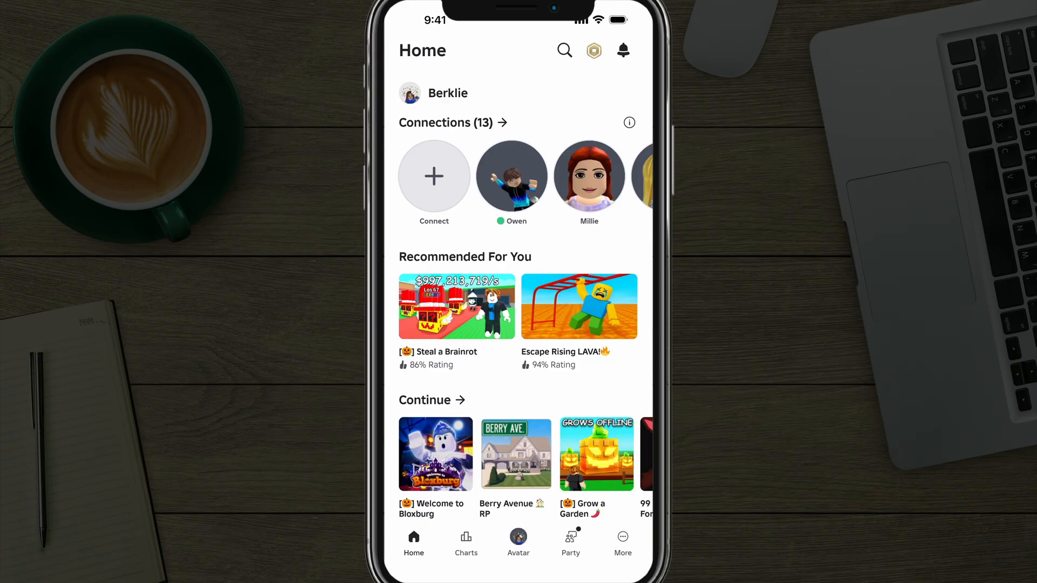
Step: Go from the Home feed through More to the account Settings list
{"action": "left_click", "coordinate": [622, 542]}
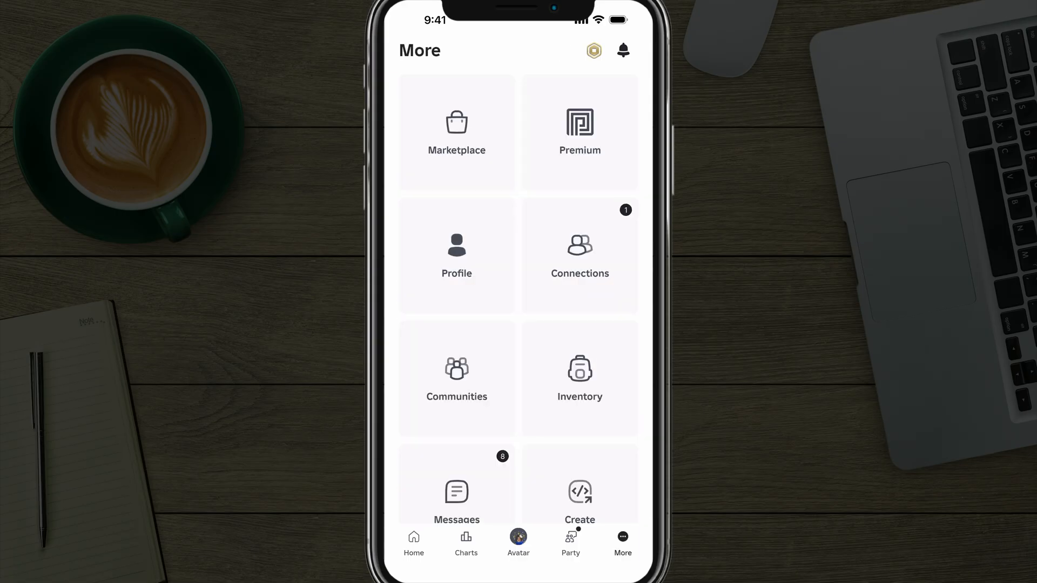
{"action": "scroll", "scroll_direction": "down", "scroll_amount": 3}
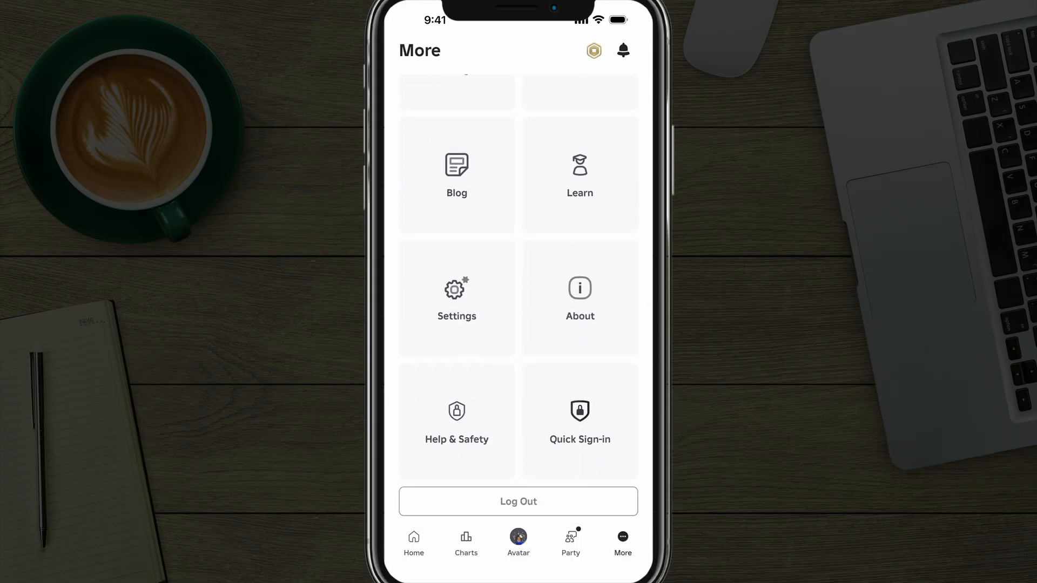
{"action": "left_click", "coordinate": [455, 298]}
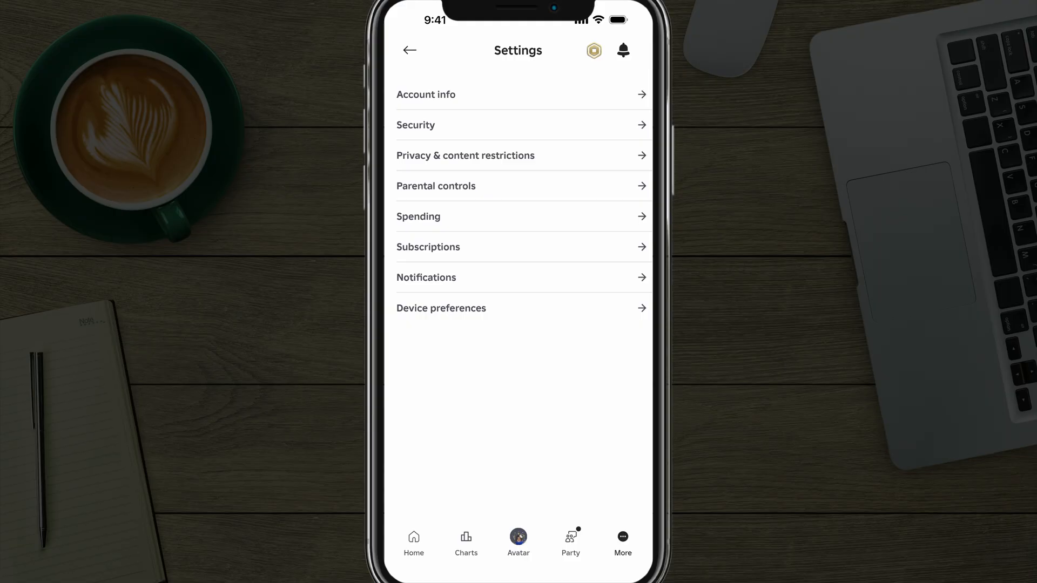
Step: In Security, reach Where You're Logged In and choose Log Out of All Other Sessions
{"action": "left_click", "coordinate": [415, 125]}
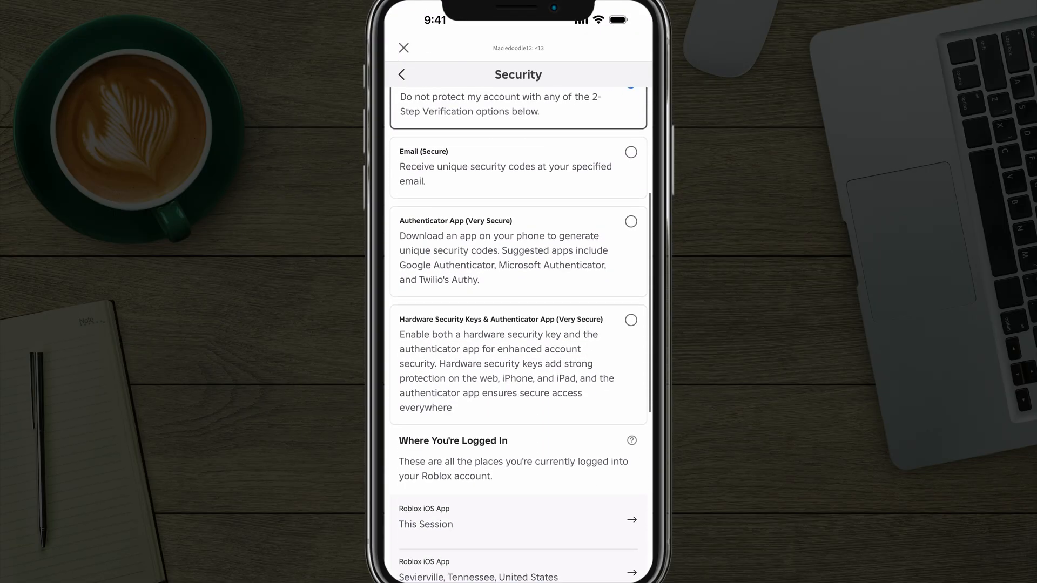
{"action": "scroll", "scroll_direction": "down", "scroll_amount": 3}
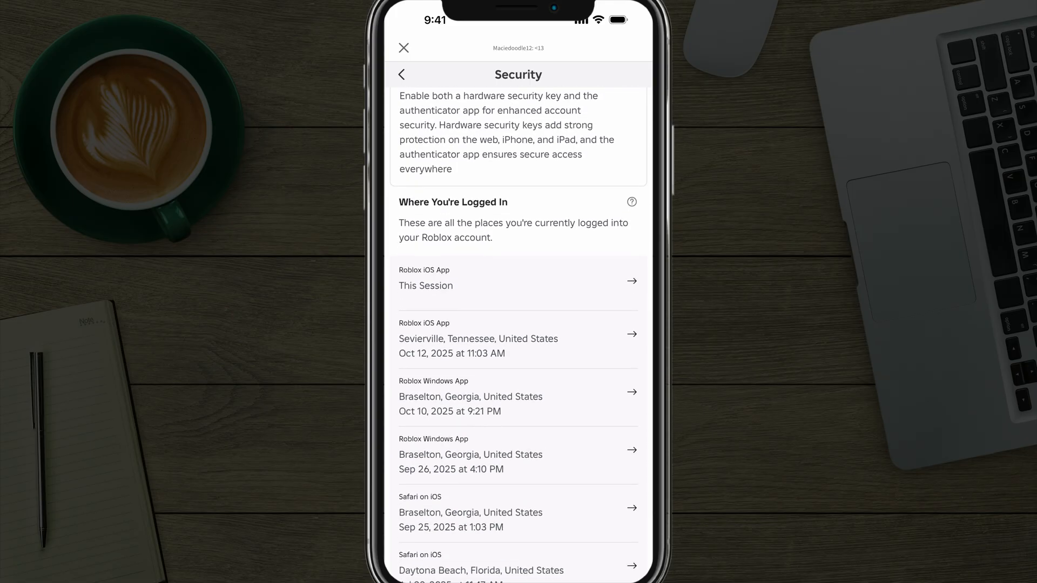
{"action": "scroll", "scroll_direction": "down", "scroll_amount": 3}
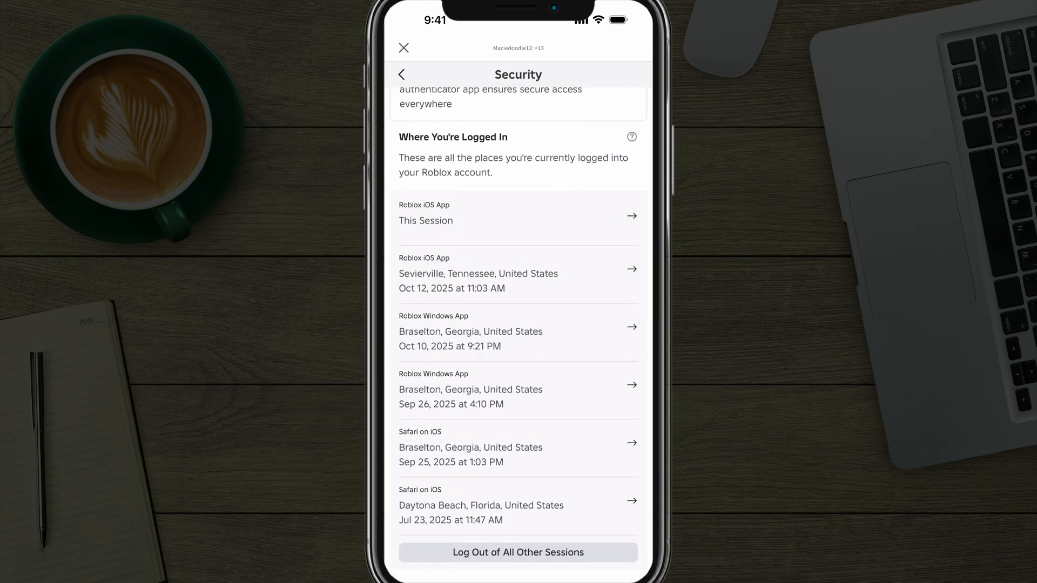
{"action": "left_click", "coordinate": [517, 552]}
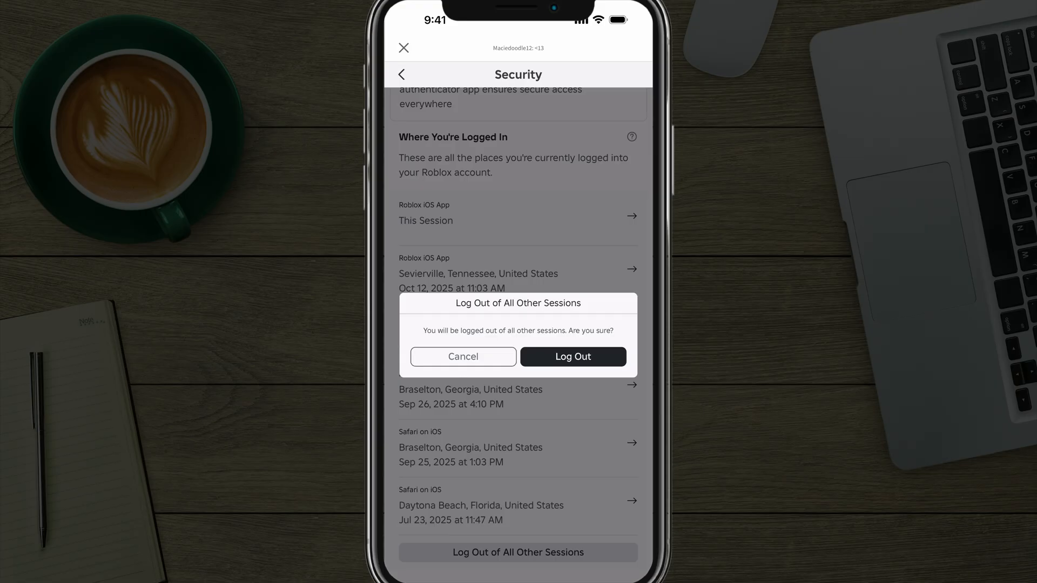
Step: Confirm Log Out so only this session remains and 2-Step Verification shows None
{"action": "left_click", "coordinate": [462, 357]}
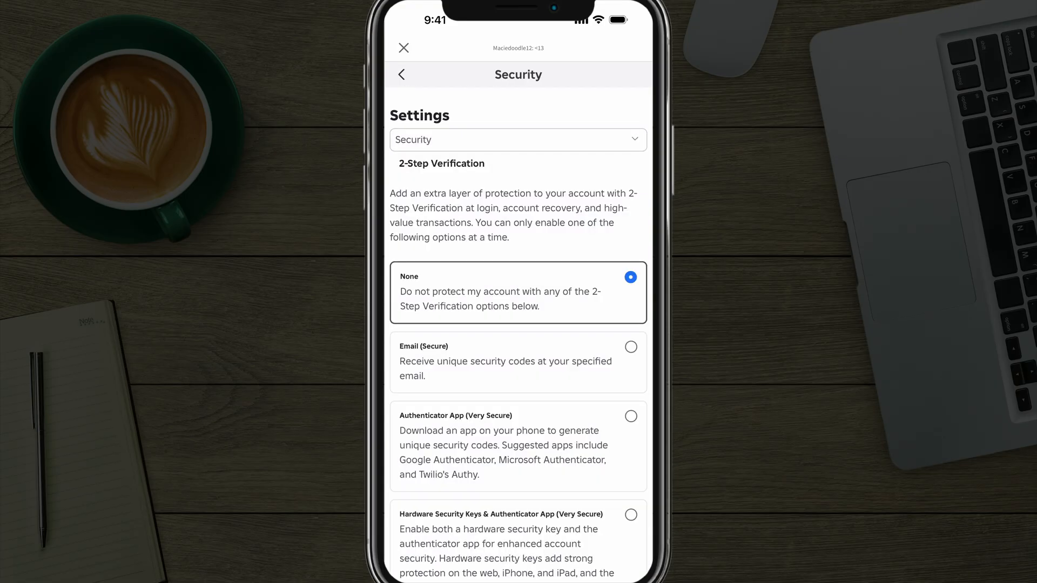